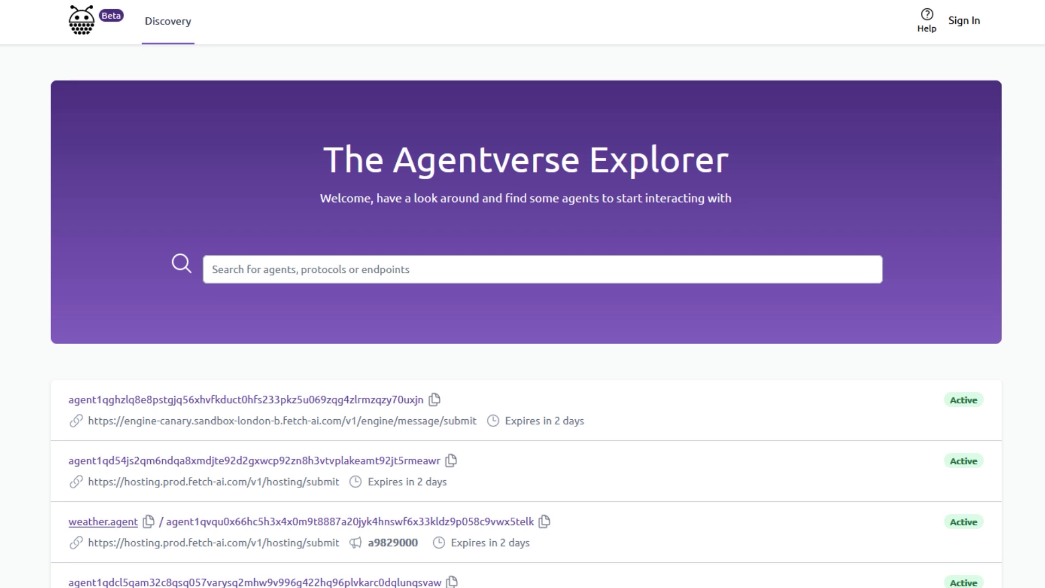
{"action": "mouse_move", "coordinate": [826, 172]}
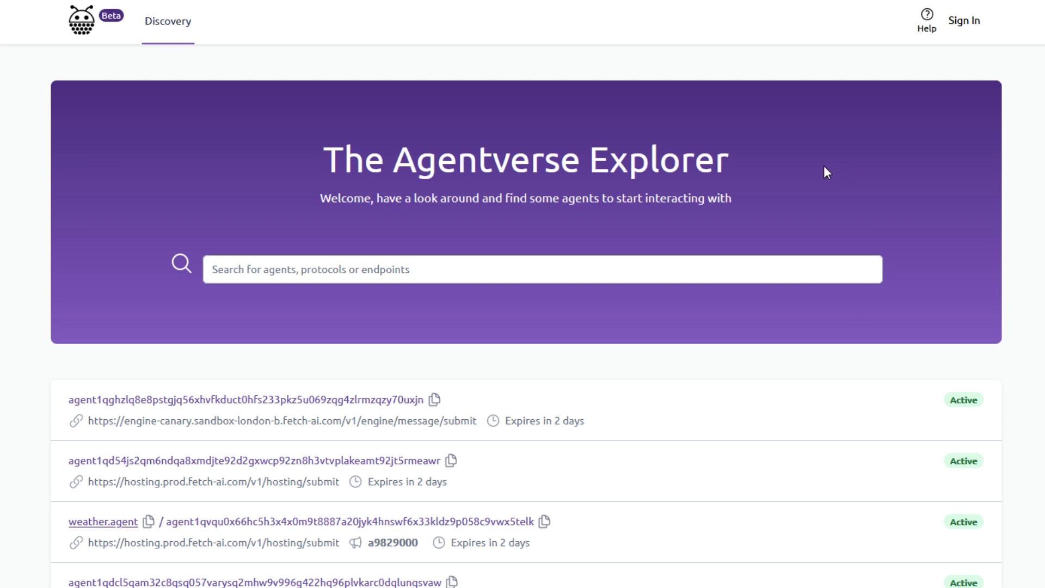
{"action": "mouse_move", "coordinate": [808, 168]}
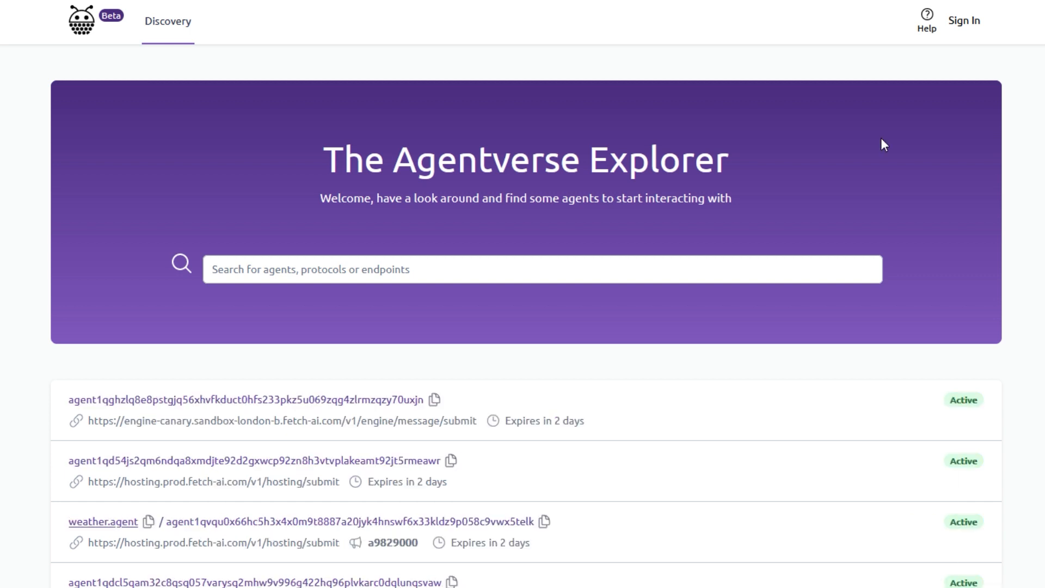
{"action": "mouse_move", "coordinate": [963, 20]}
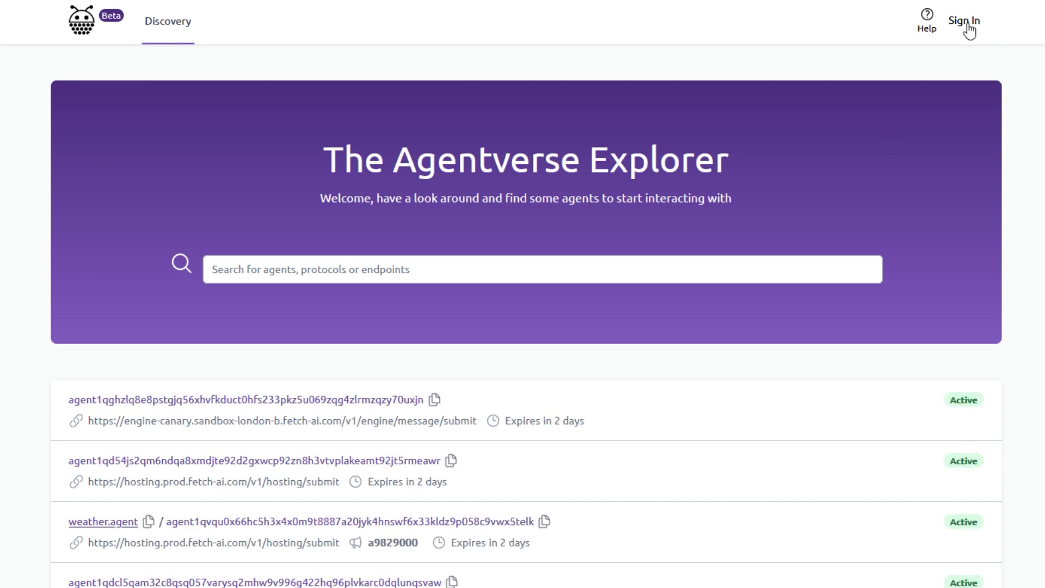
Sign in with the Fetch Wallet and approve the ownership proof.
{"action": "left_click", "coordinate": [963, 21]}
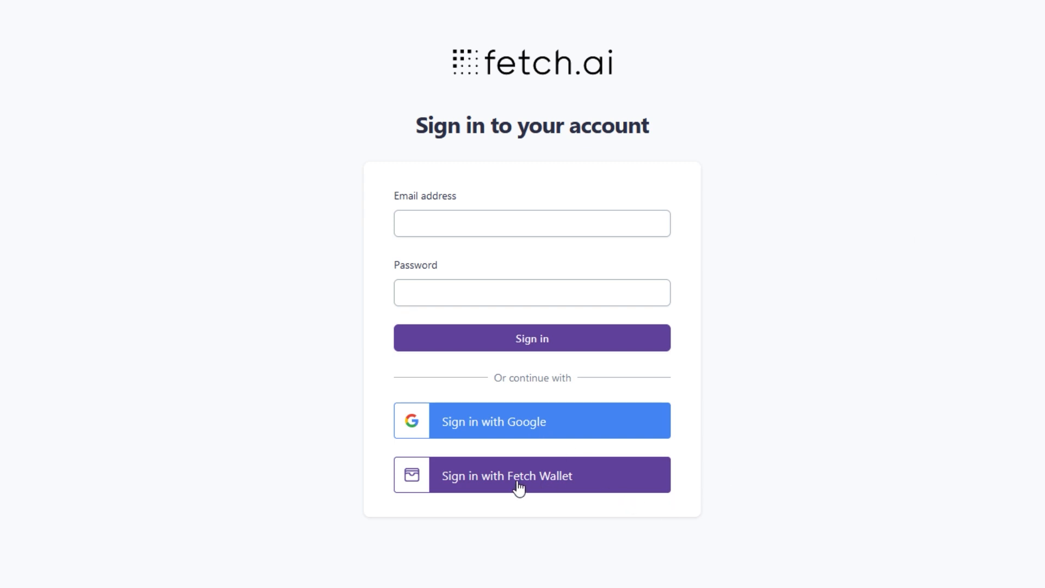
{"action": "left_click", "coordinate": [531, 474]}
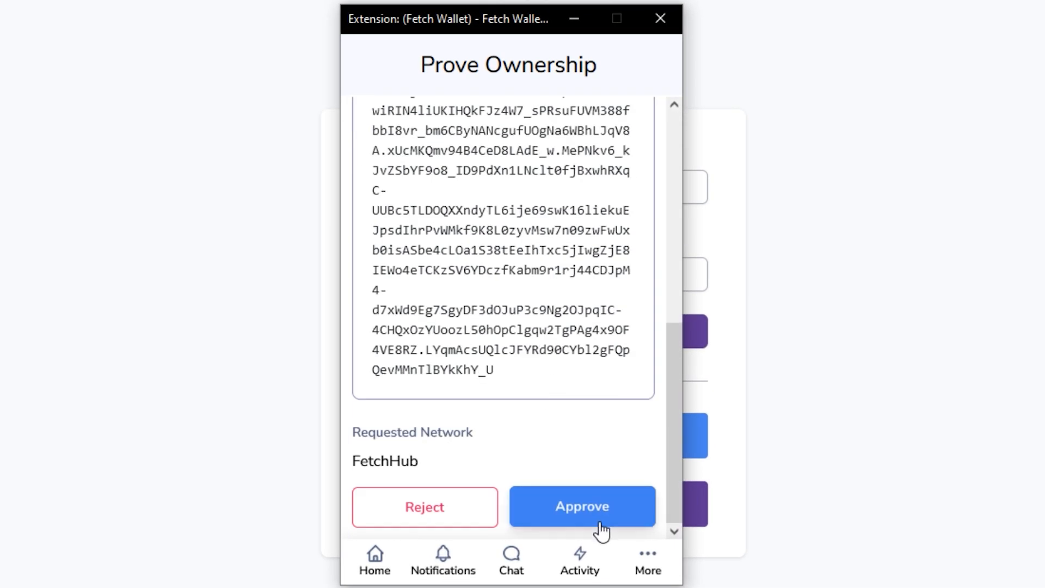
{"action": "left_click", "coordinate": [582, 507]}
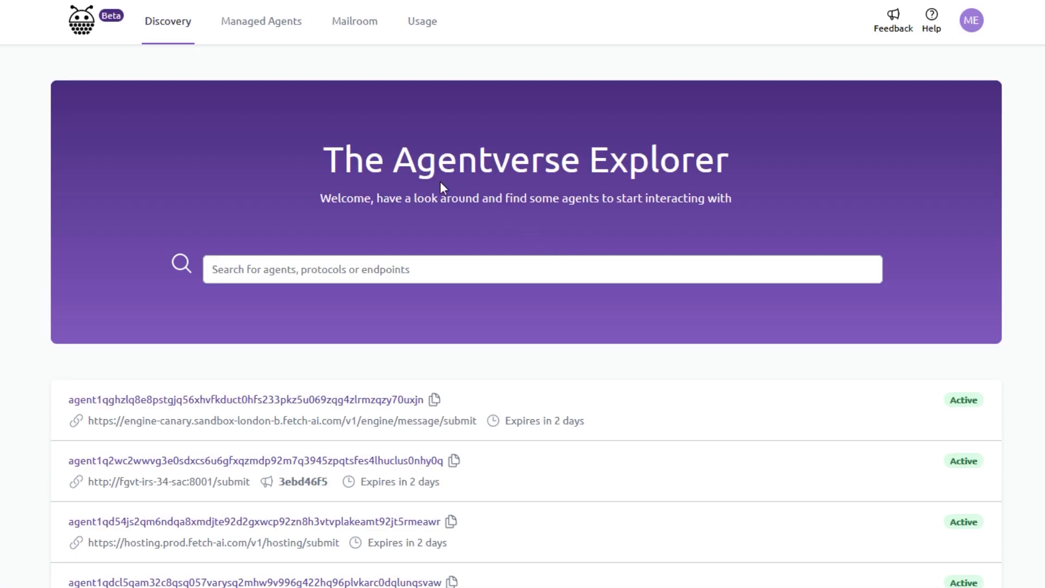
{"action": "mouse_move", "coordinate": [493, 160]}
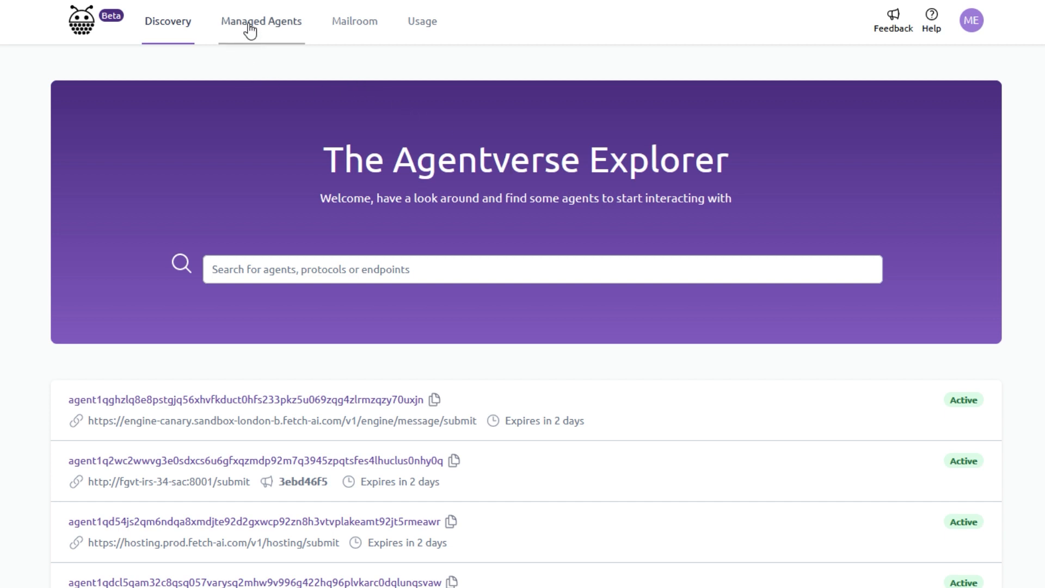
Create a new managed agent from the Getting Started examples.
{"action": "left_click", "coordinate": [261, 20]}
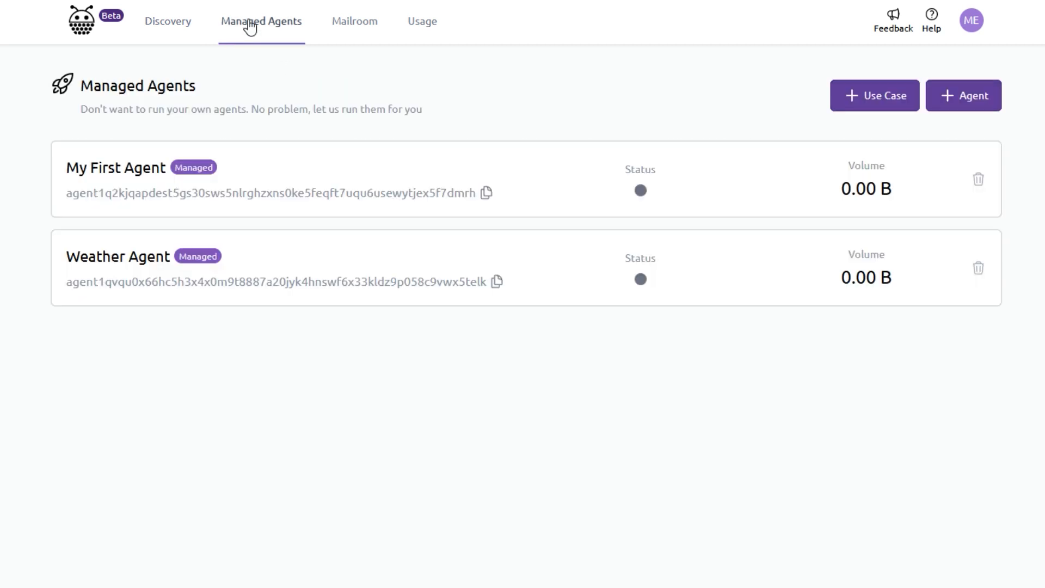
{"action": "mouse_move", "coordinate": [355, 21]}
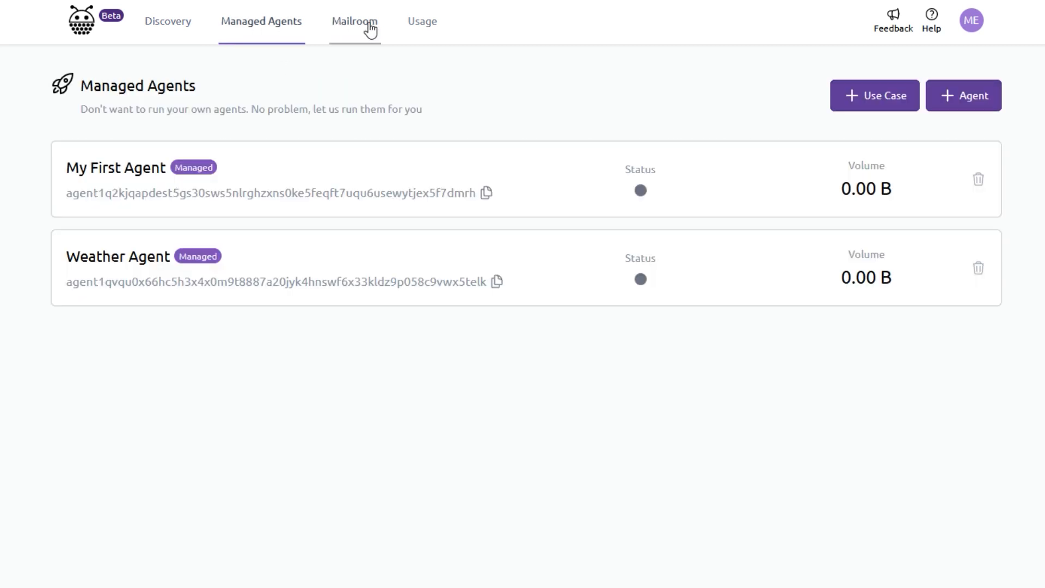
{"action": "mouse_move", "coordinate": [813, 108]}
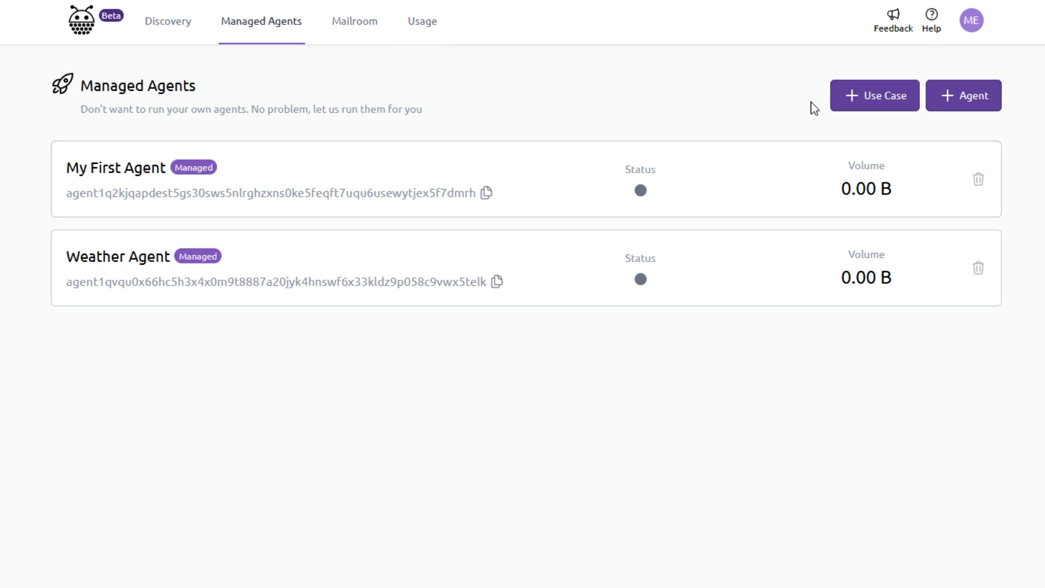
{"action": "left_click", "coordinate": [874, 95]}
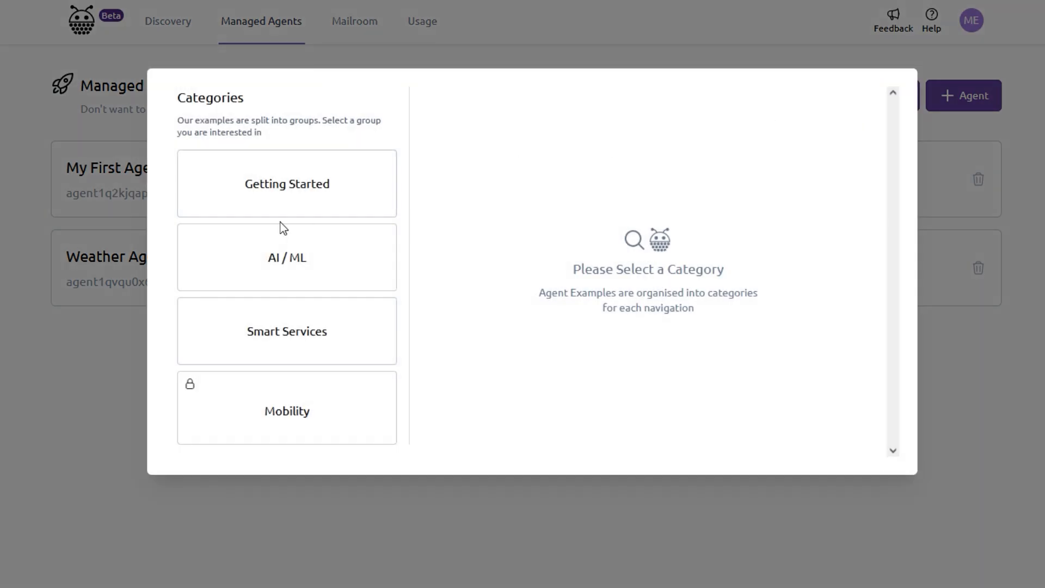
{"action": "left_click", "coordinate": [286, 183]}
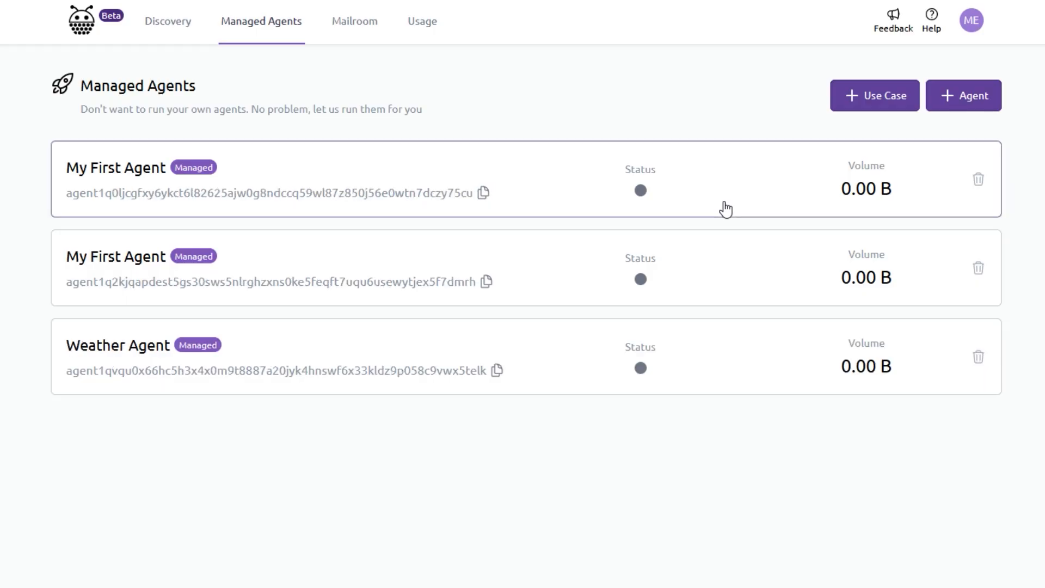
{"action": "mouse_move", "coordinate": [251, 176]}
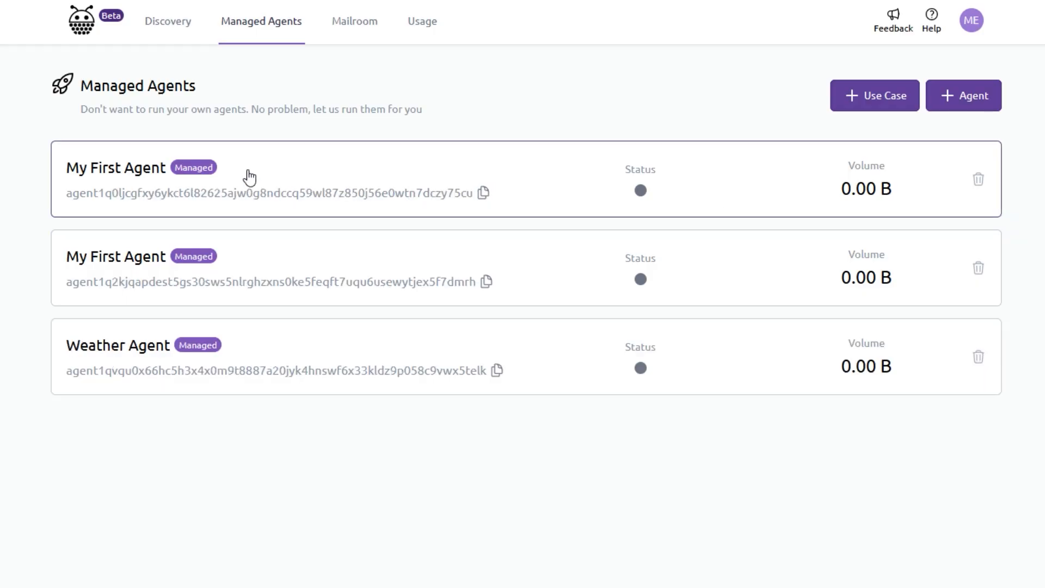
Edit My First Agent and bring up its Web3 agent name registration form.
{"action": "left_click", "coordinate": [115, 167]}
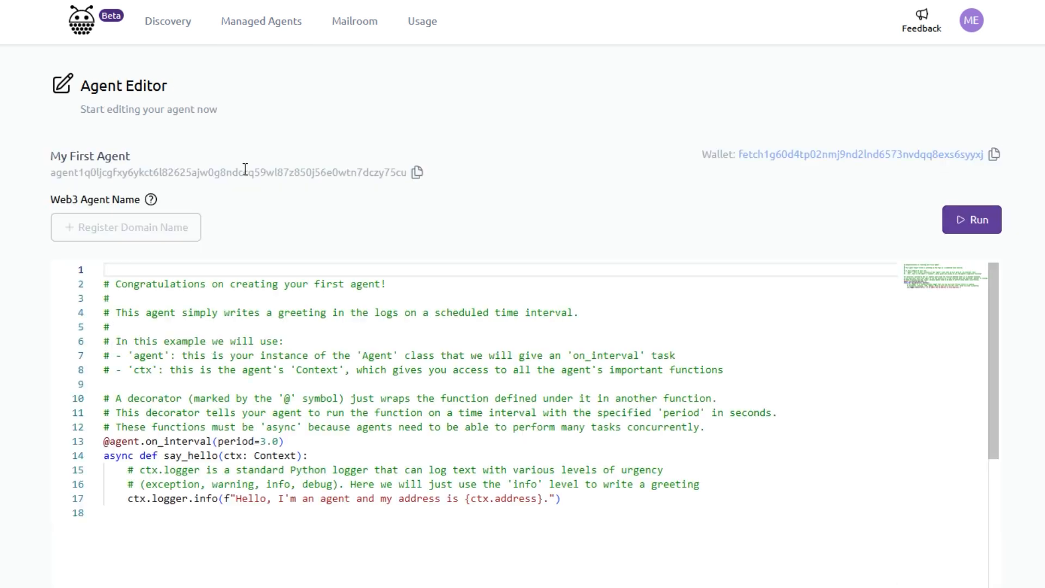
{"action": "mouse_move", "coordinate": [126, 228]}
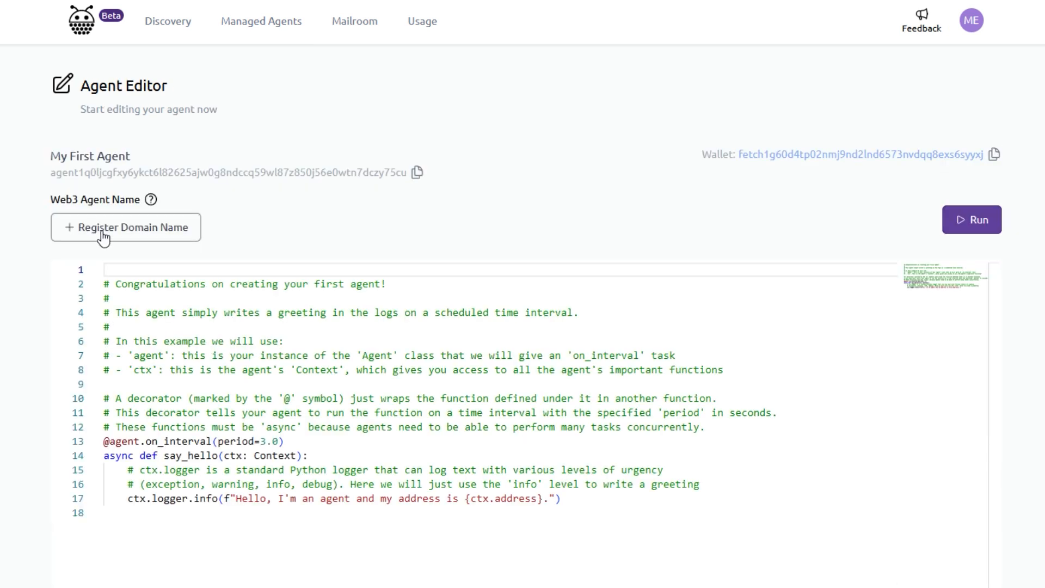
{"action": "mouse_move", "coordinate": [109, 235]}
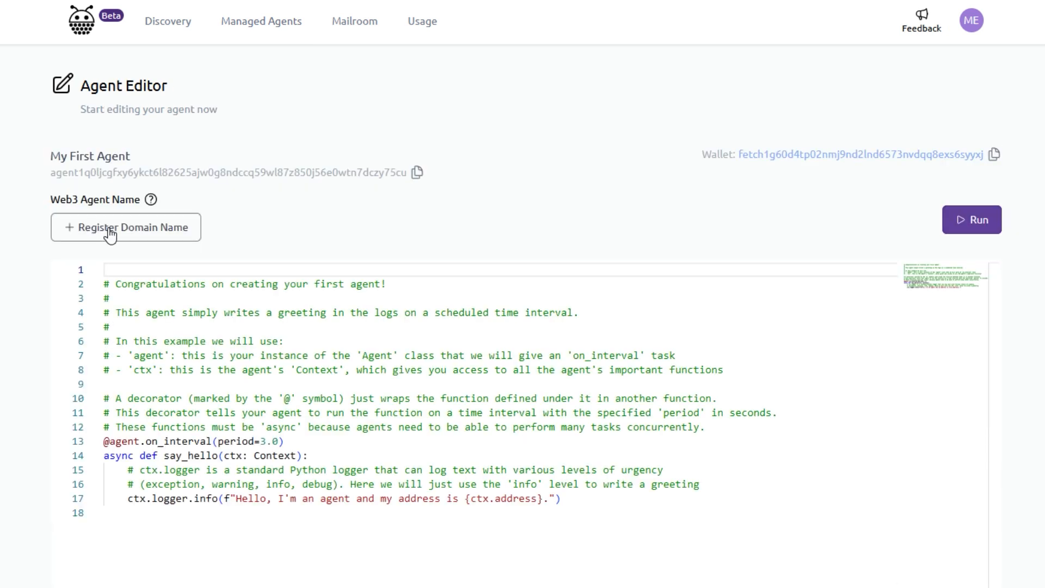
{"action": "mouse_move", "coordinate": [82, 236]}
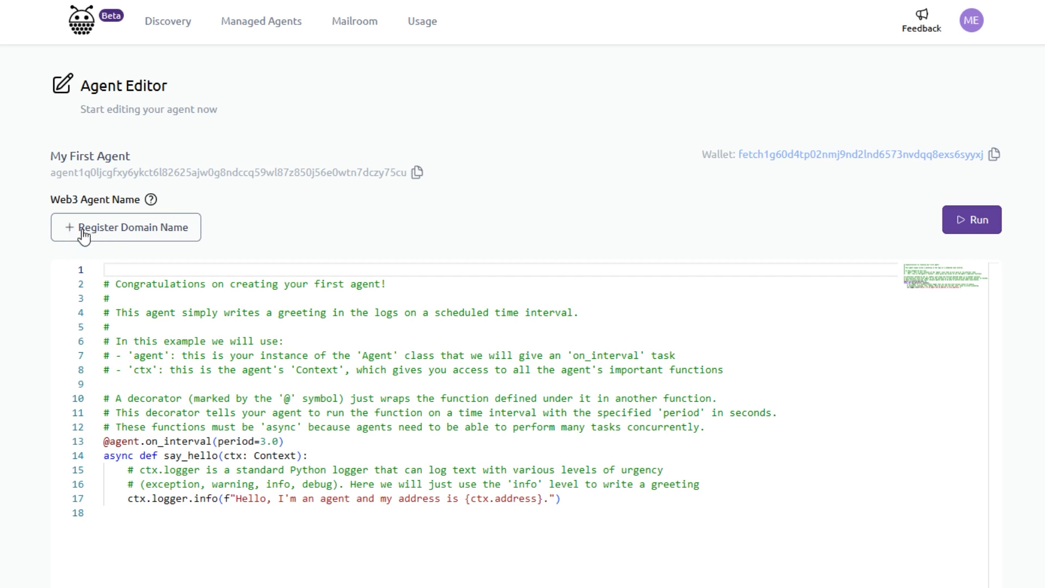
{"action": "mouse_move", "coordinate": [129, 238]}
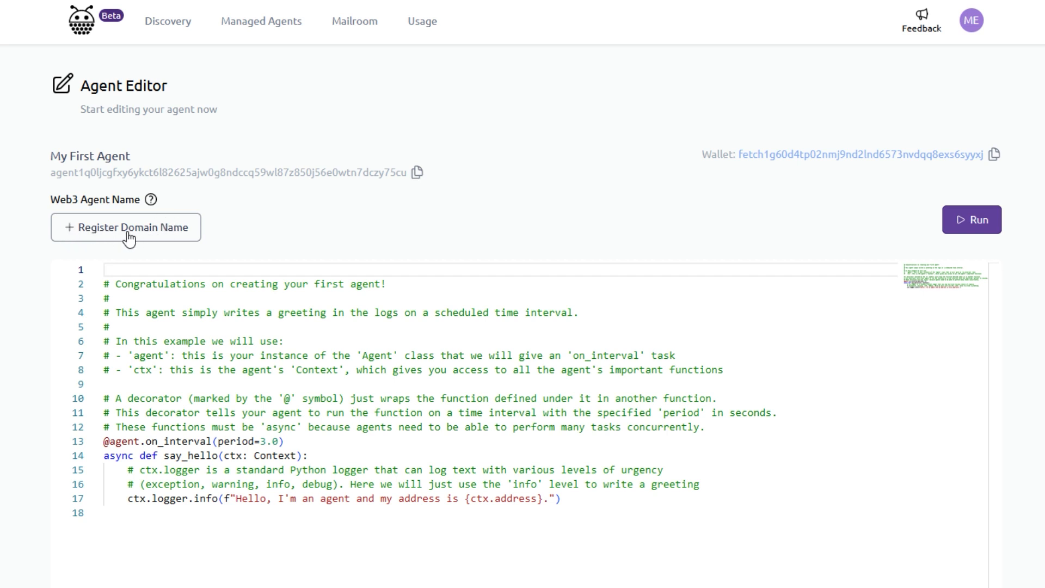
{"action": "mouse_move", "coordinate": [145, 241]}
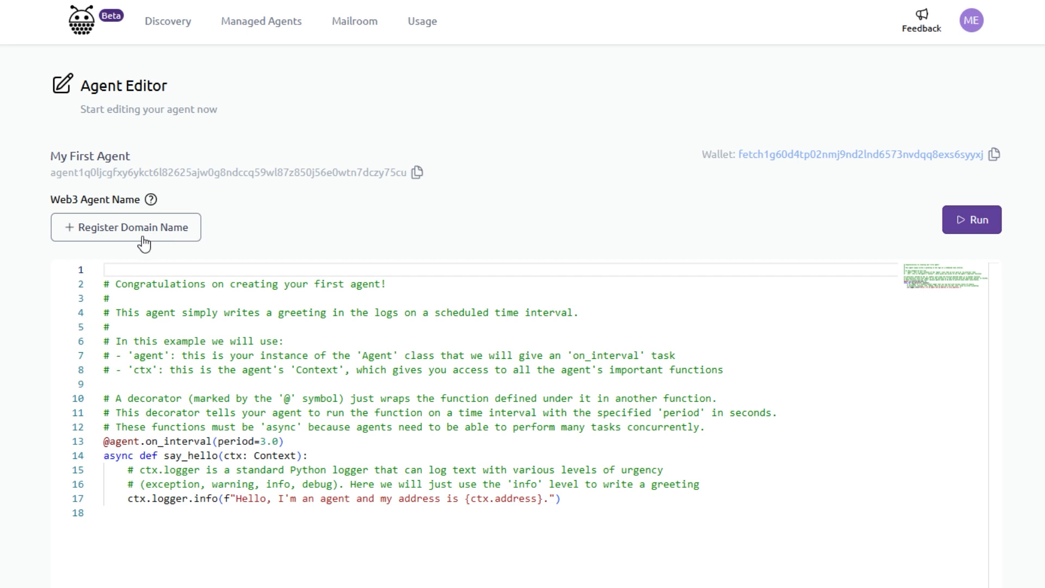
{"action": "mouse_move", "coordinate": [85, 242]}
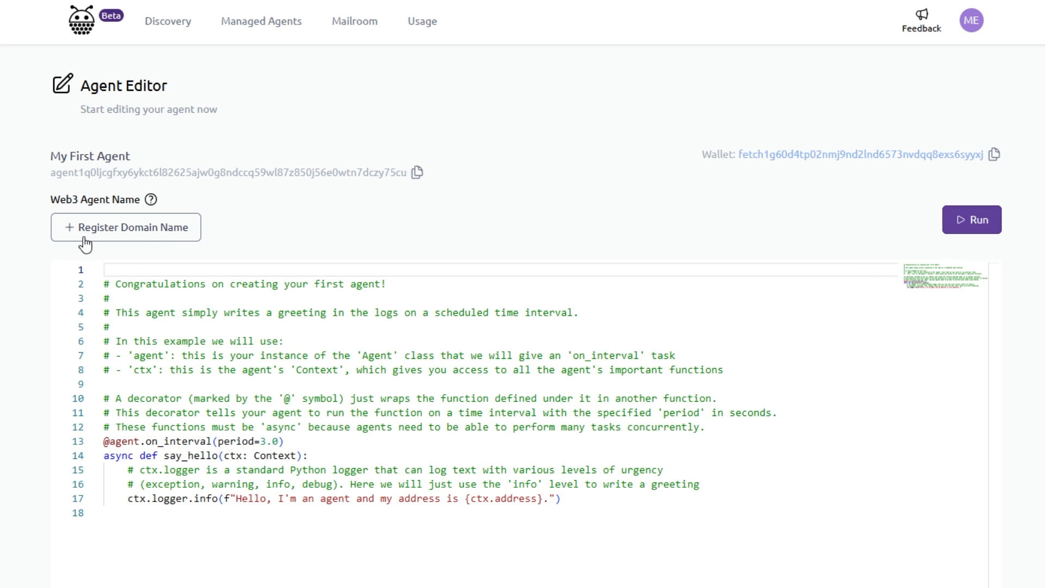
{"action": "mouse_move", "coordinate": [165, 226]}
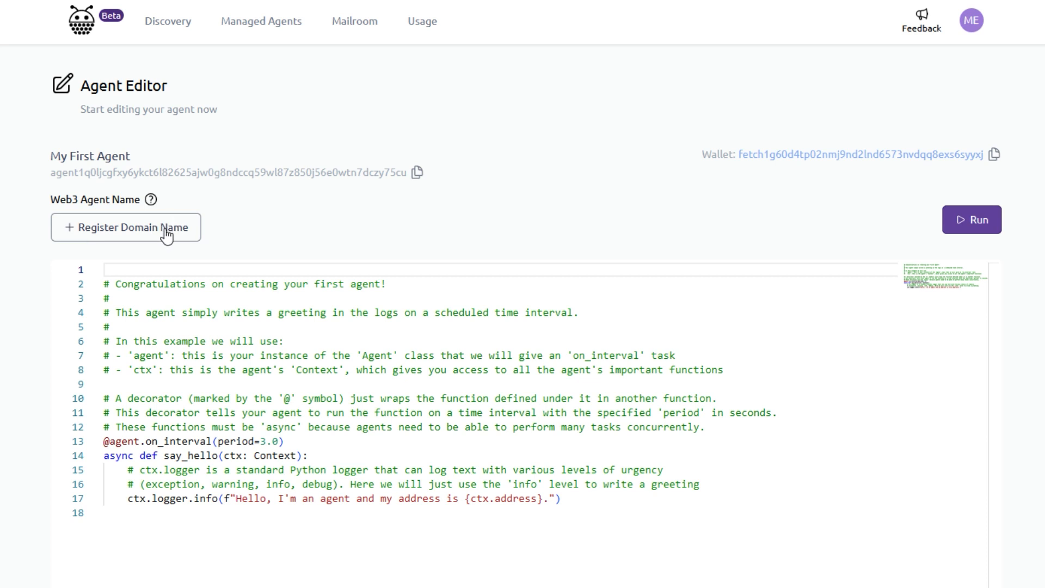
{"action": "left_click", "coordinate": [125, 228]}
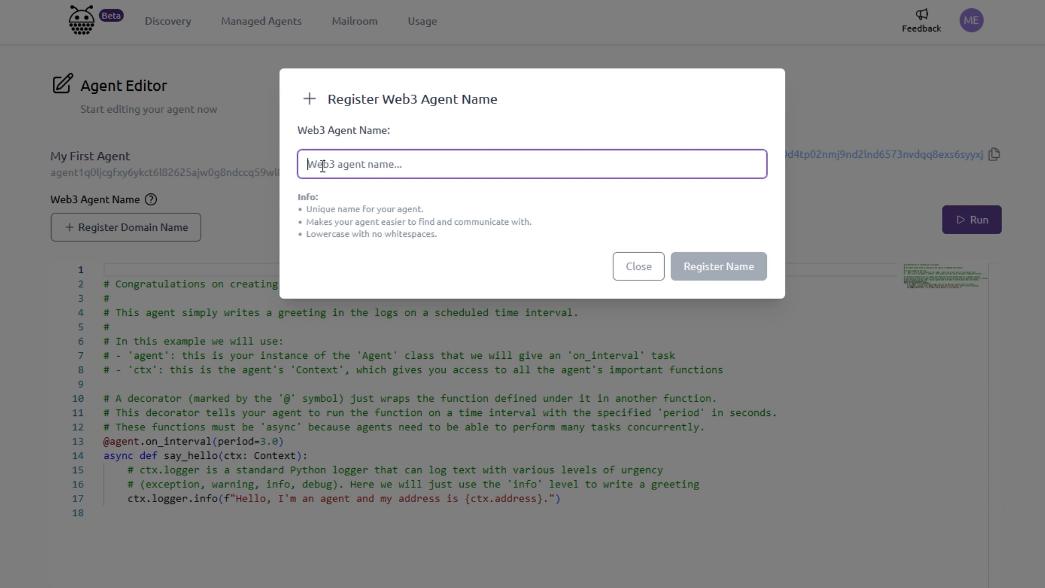
Register the Web3 name myfirst.agent for the agent and start it running.
{"action": "type", "text": "myfirst"}
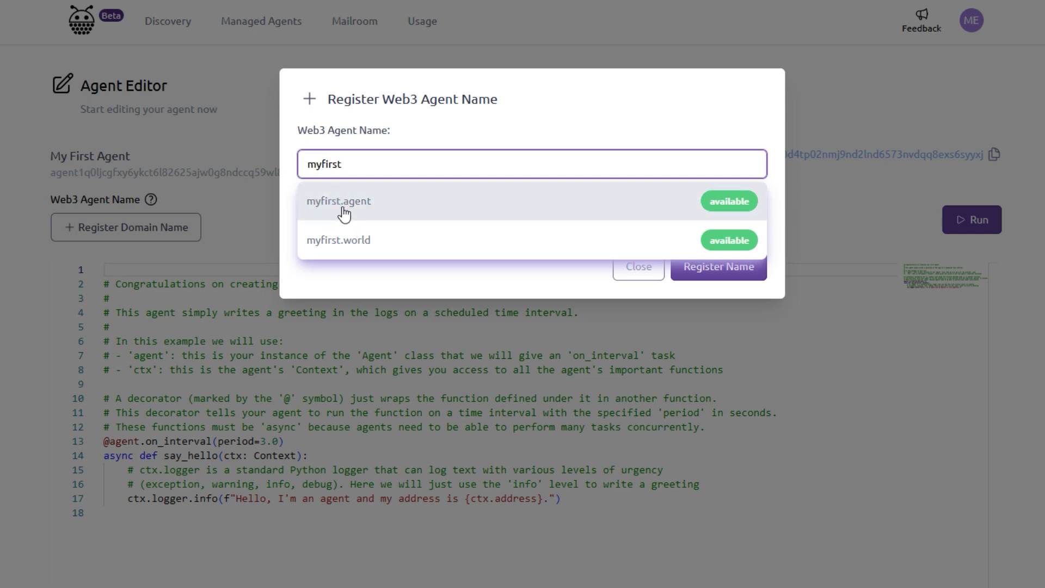
{"action": "mouse_move", "coordinate": [345, 255]}
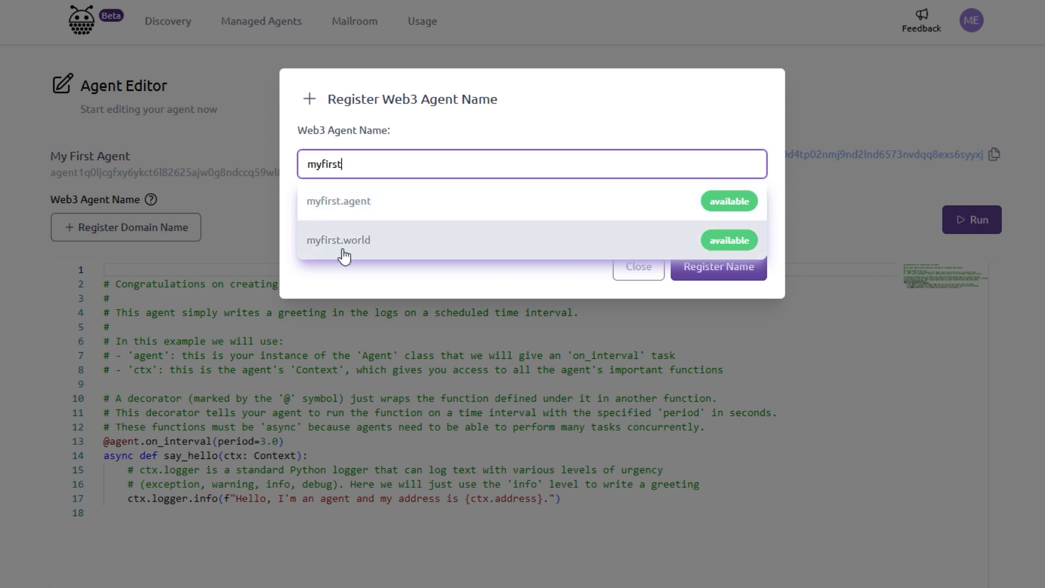
{"action": "mouse_move", "coordinate": [626, 212]}
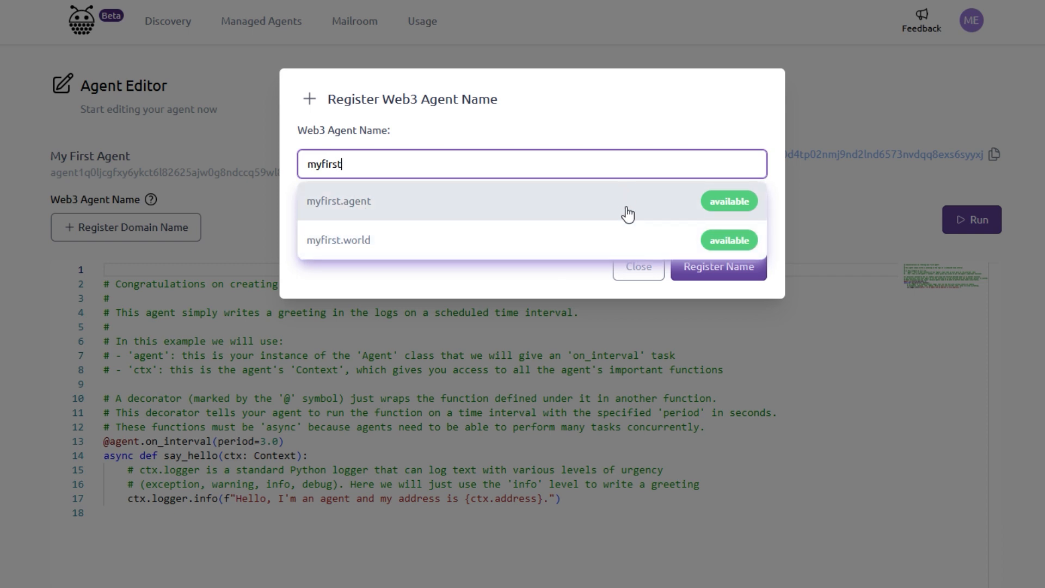
{"action": "mouse_move", "coordinate": [374, 208]}
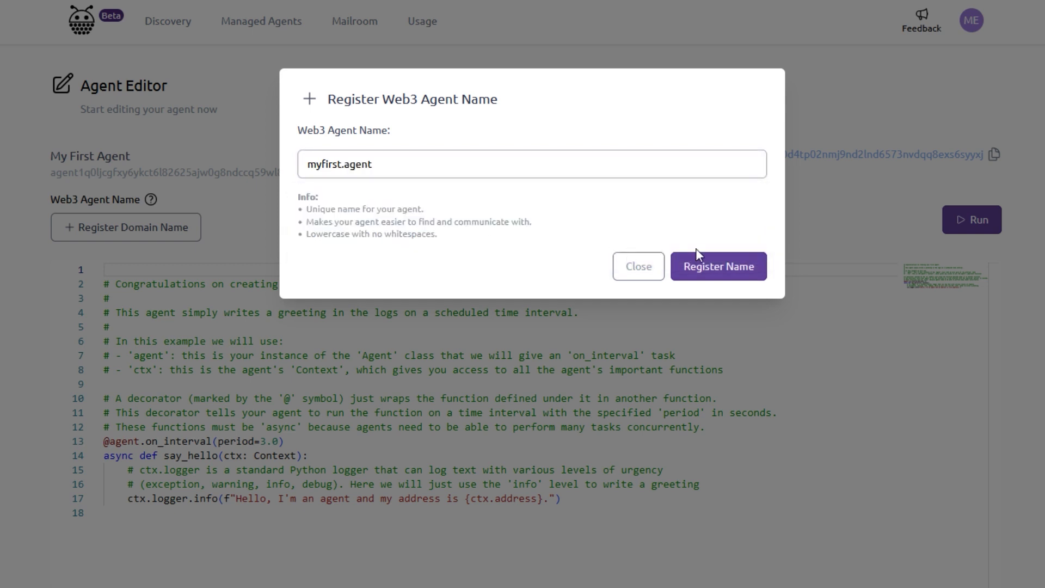
{"action": "left_click", "coordinate": [717, 266]}
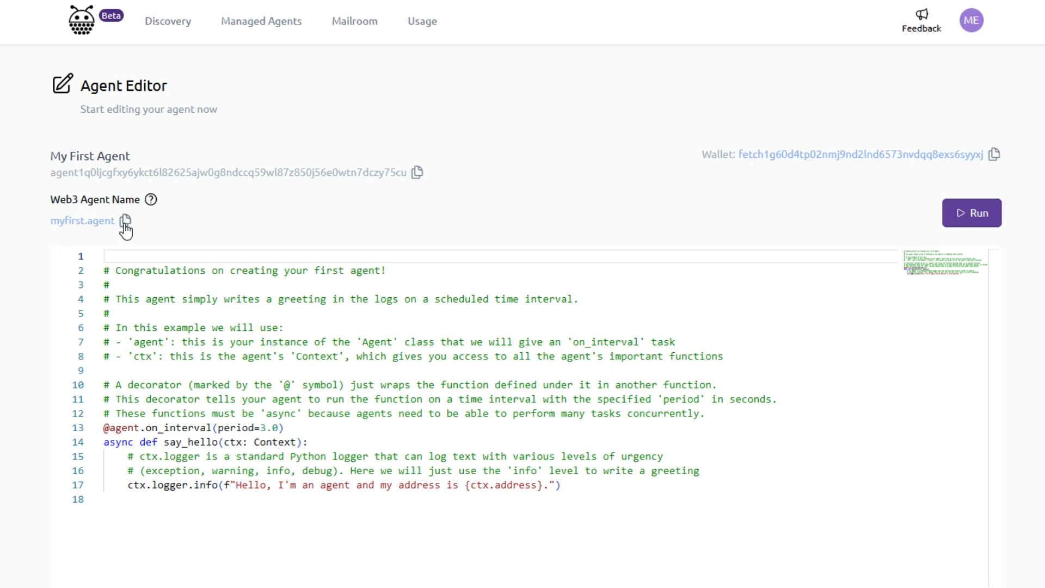
{"action": "mouse_move", "coordinate": [119, 241]}
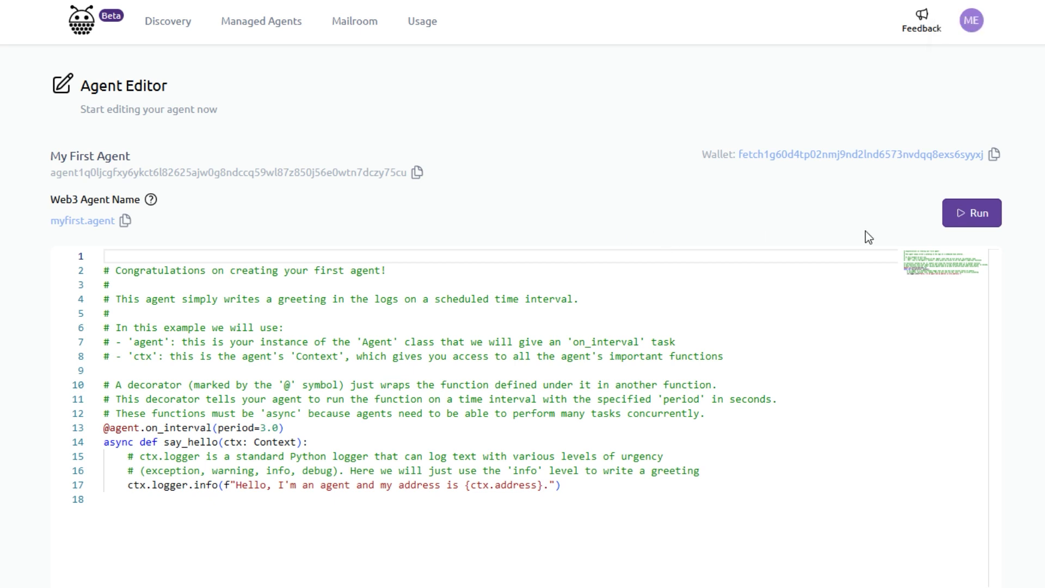
{"action": "mouse_move", "coordinate": [972, 213]}
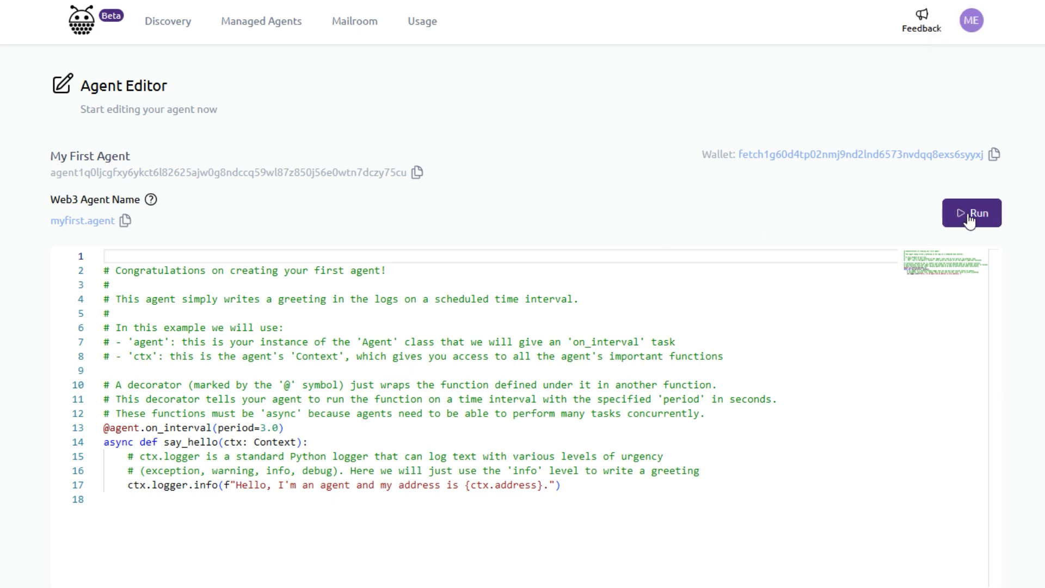
{"action": "left_click", "coordinate": [971, 212]}
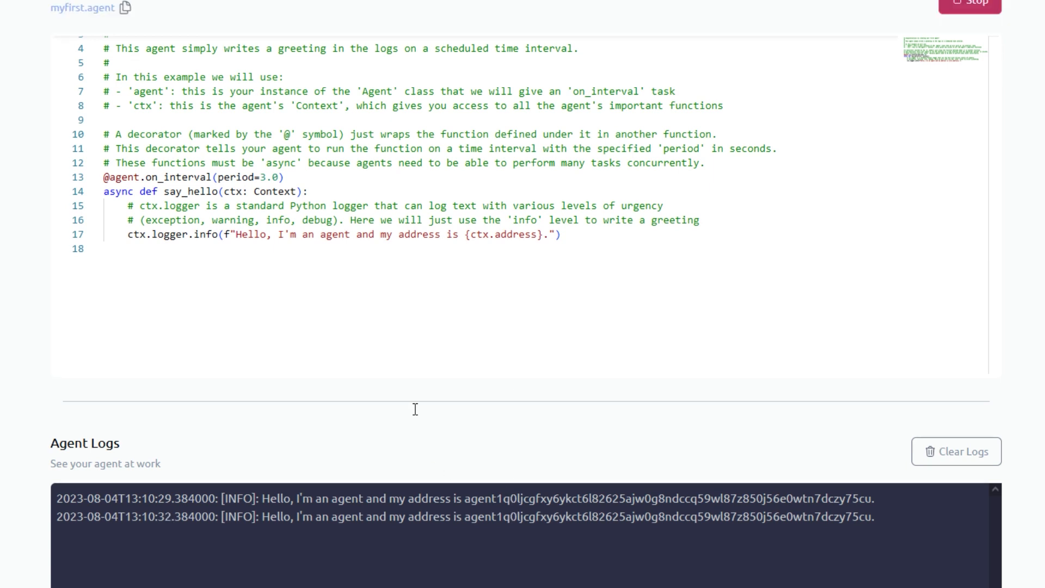
Scroll the editor to keep the running agent's code and name in view.
{"action": "scroll", "scroll_direction": "up", "scroll_amount": 3}
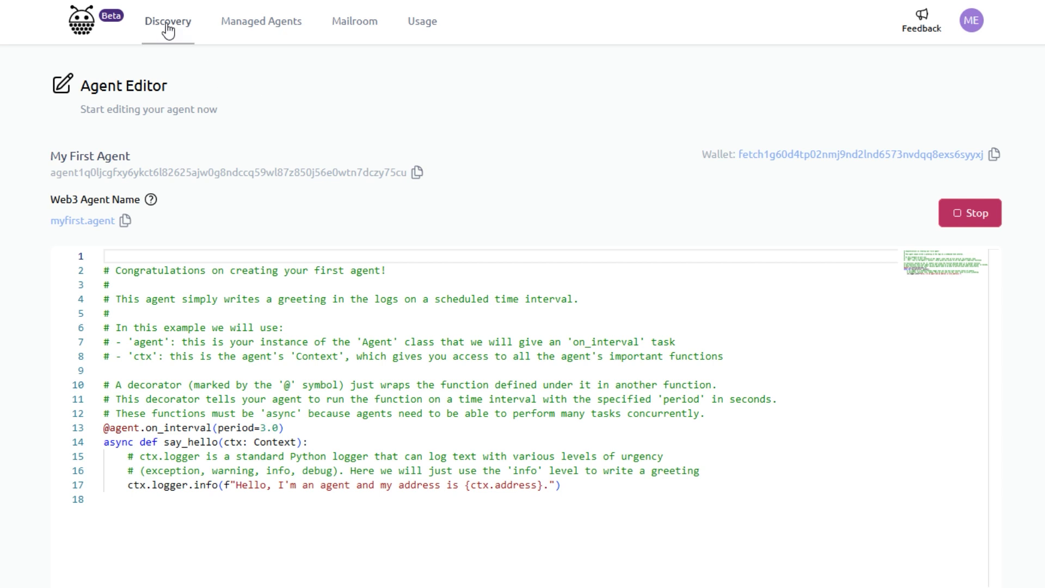
Search the Explorer for myfirst.agent and view the matching active result.
{"action": "left_click", "coordinate": [168, 20]}
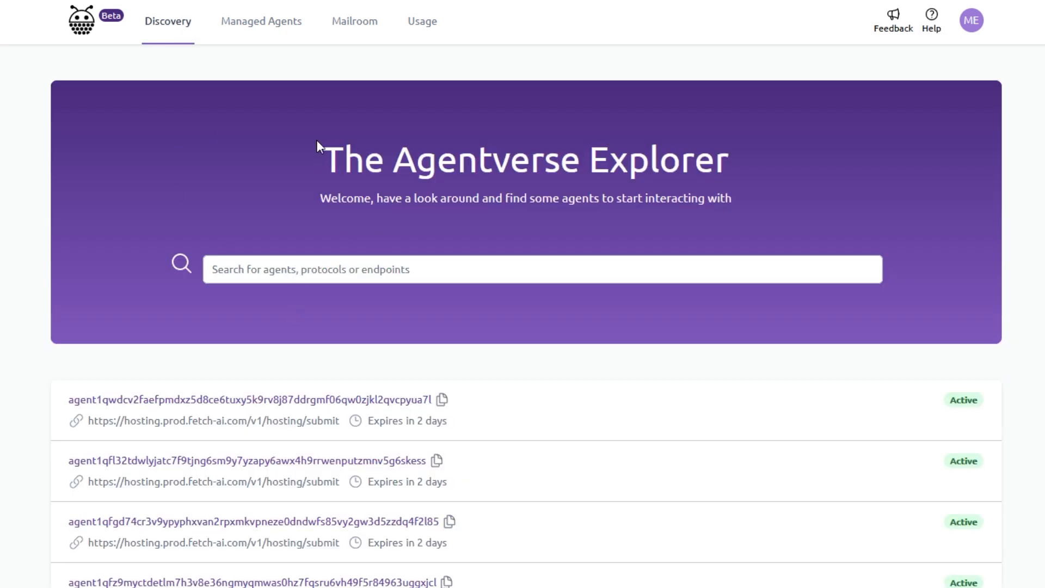
{"action": "type", "text": "myfirst.agent"}
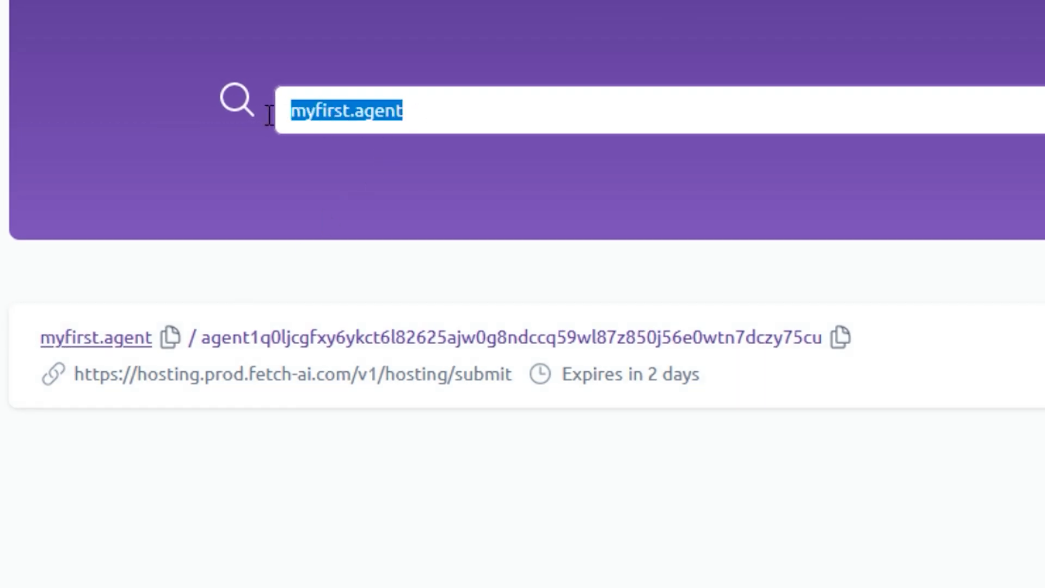
{"action": "left_click", "coordinate": [497, 121]}
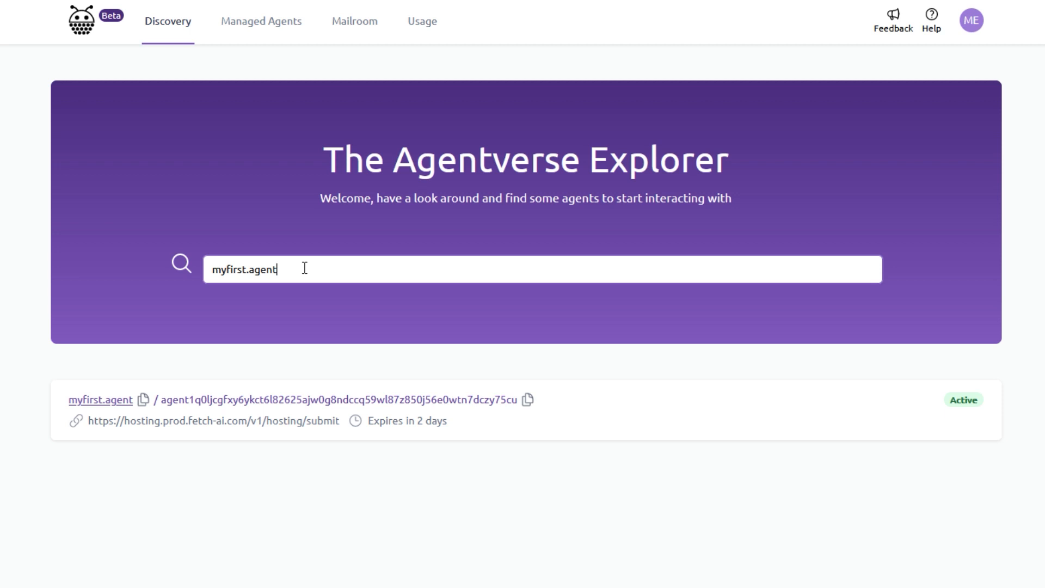
{"action": "mouse_move", "coordinate": [324, 292]}
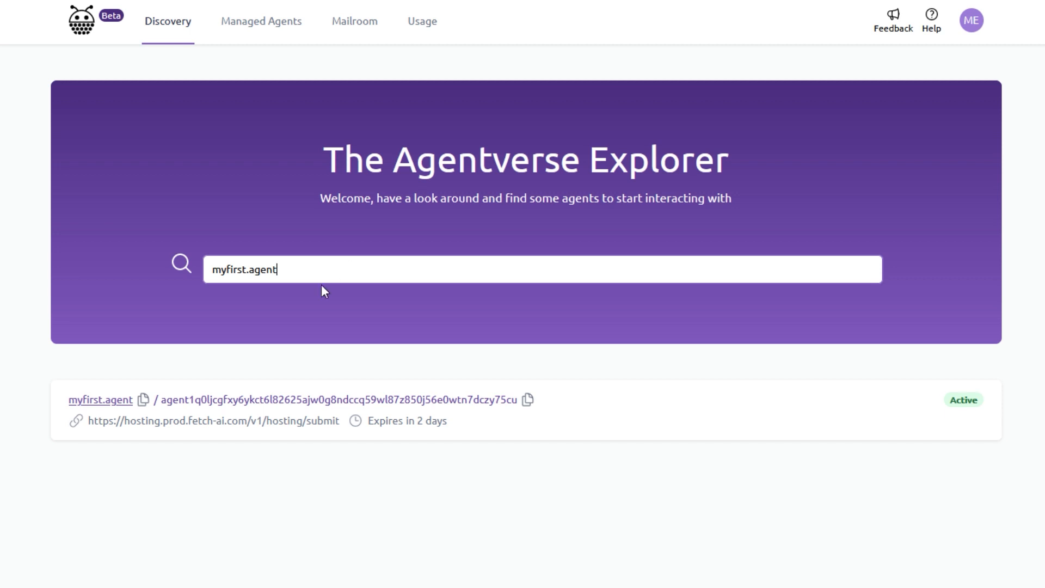